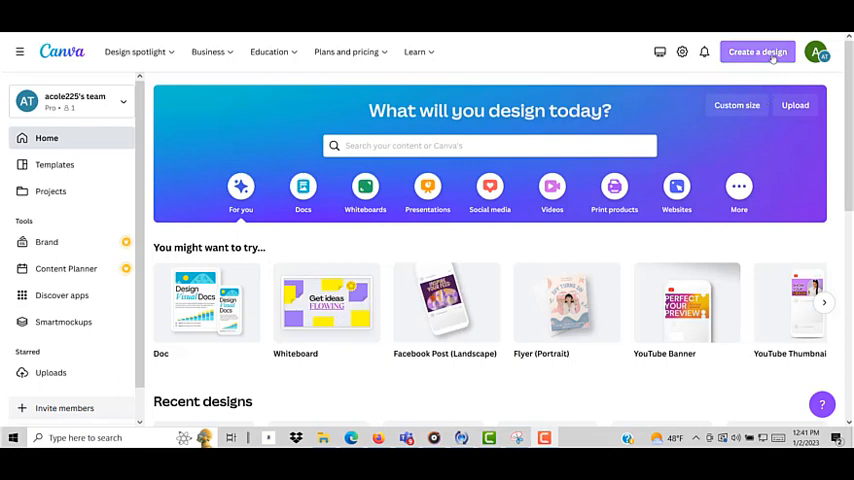
Start a new YouTube Thumbnail design from Create a design.
left_click(757, 51)
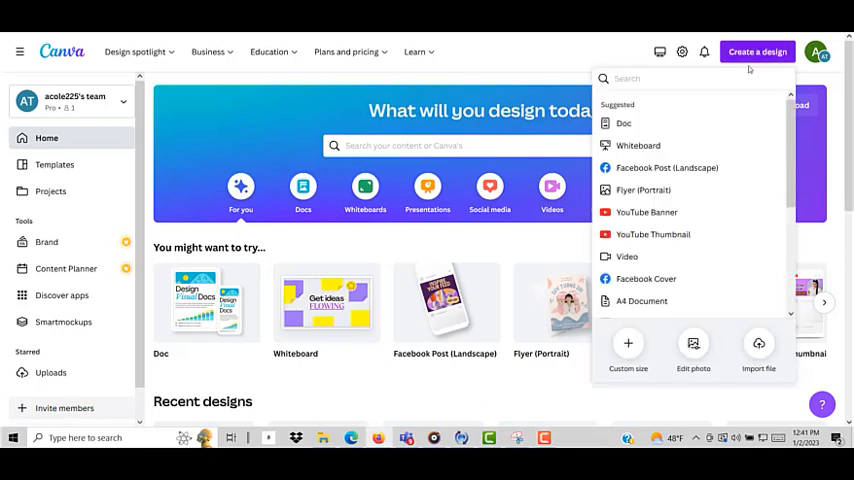
mouse_move(712, 104)
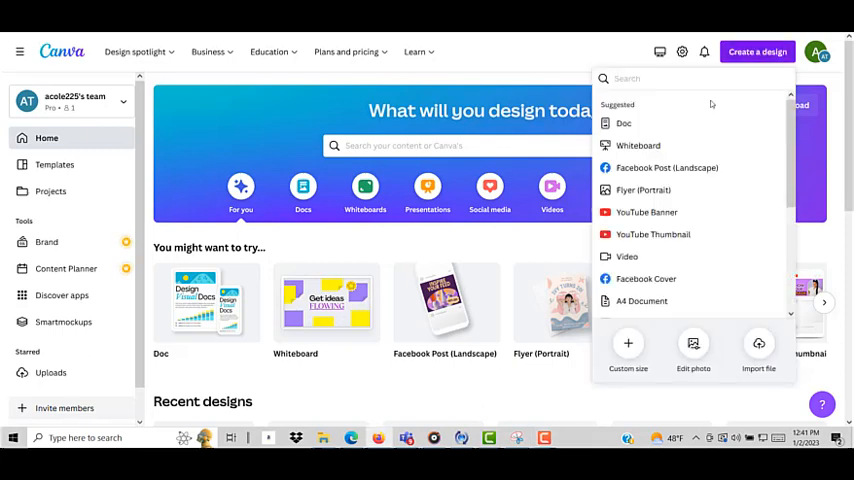
mouse_move(653, 234)
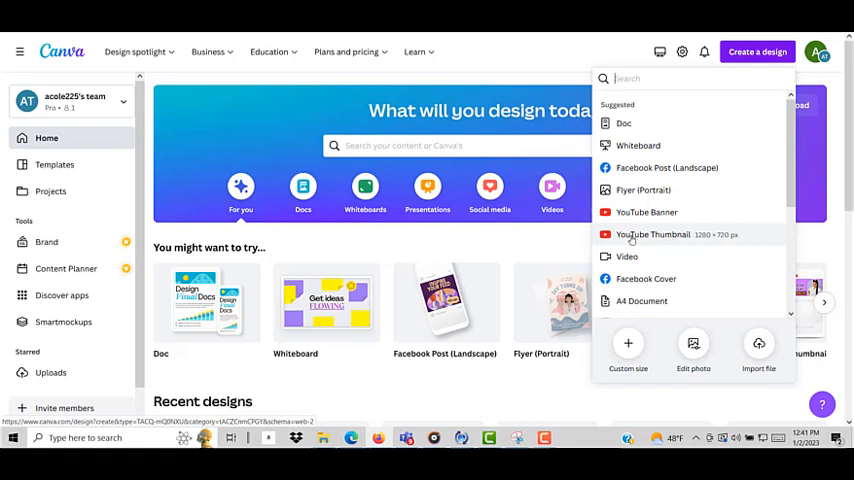
left_click(653, 234)
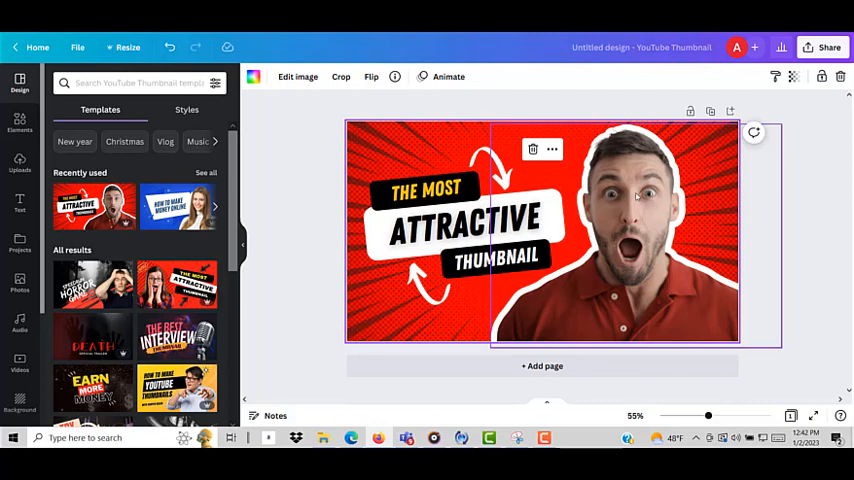
Select and delete the man's photo from the thumbnail template.
left_click(615, 230)
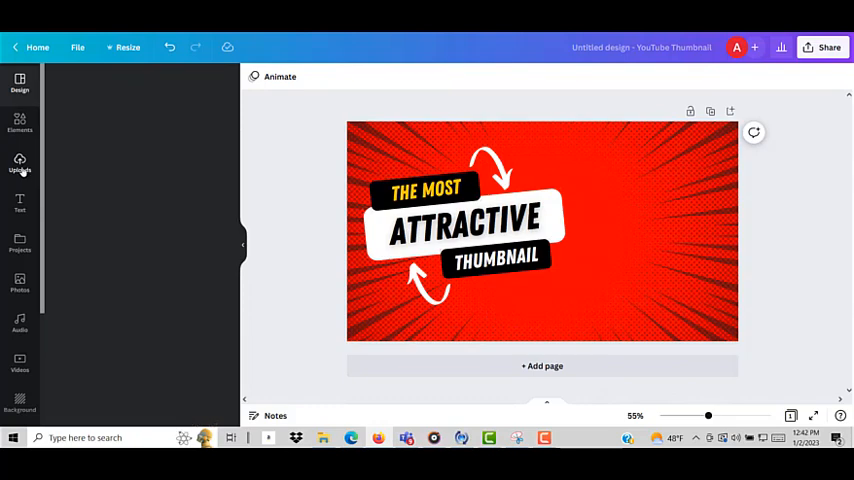
Place the uploaded woman's photo on the right and remove its background.
left_click(20, 163)
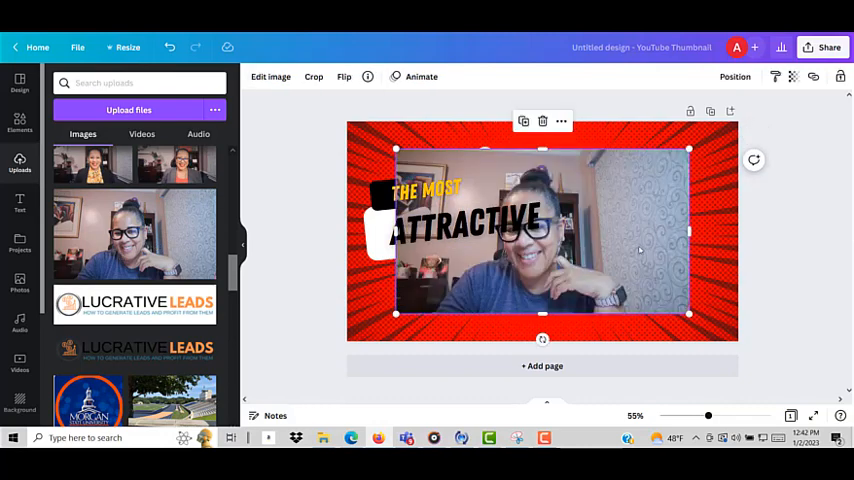
left_click_drag(540, 230, 625, 253)
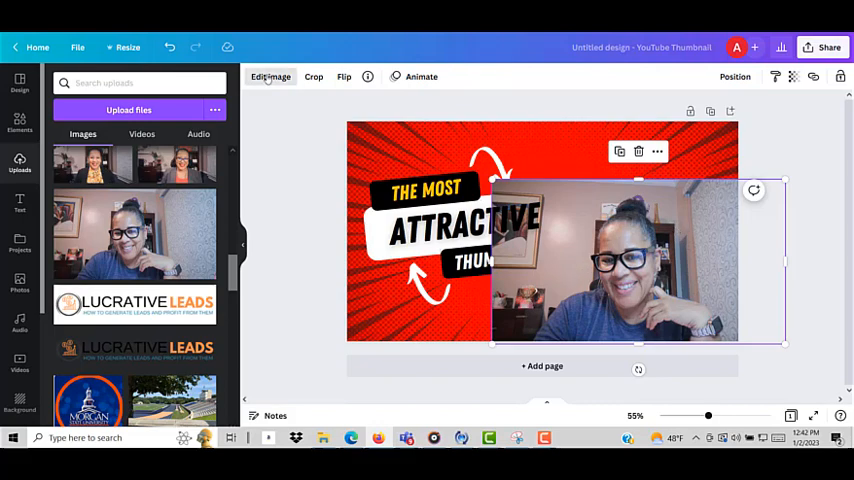
left_click(270, 76)
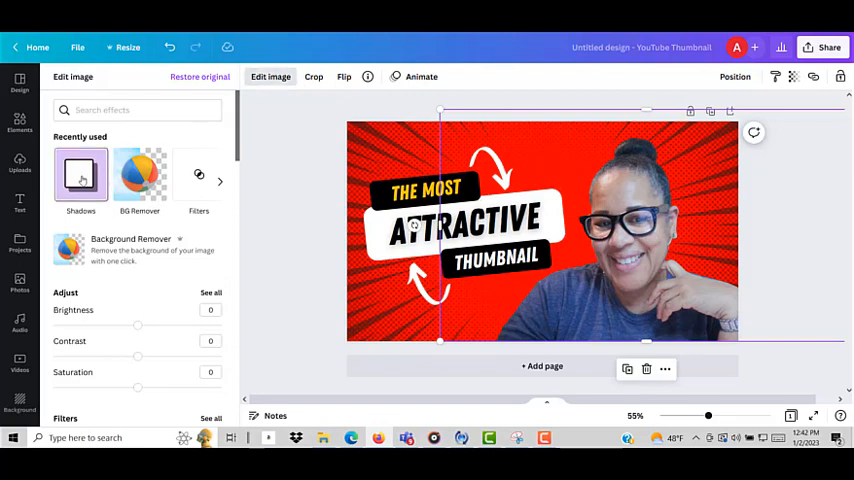
Preview the Glow preset from Shadows on the woman's cut-out photo.
left_click(81, 180)
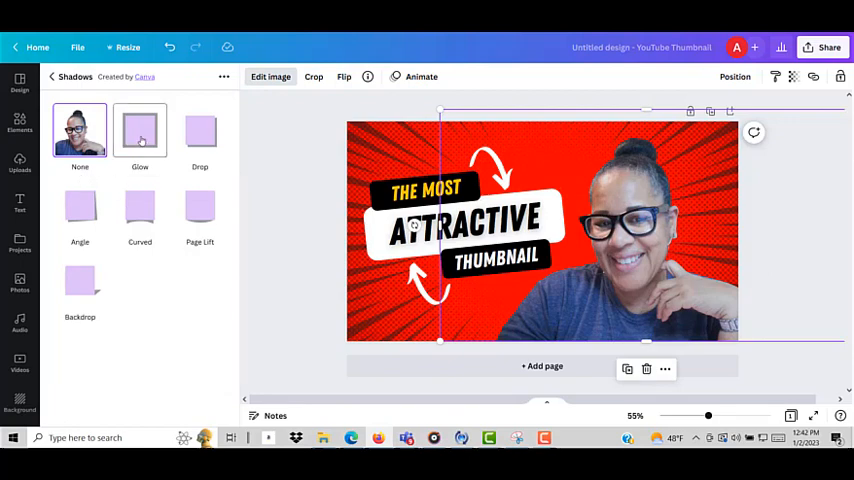
left_click(140, 130)
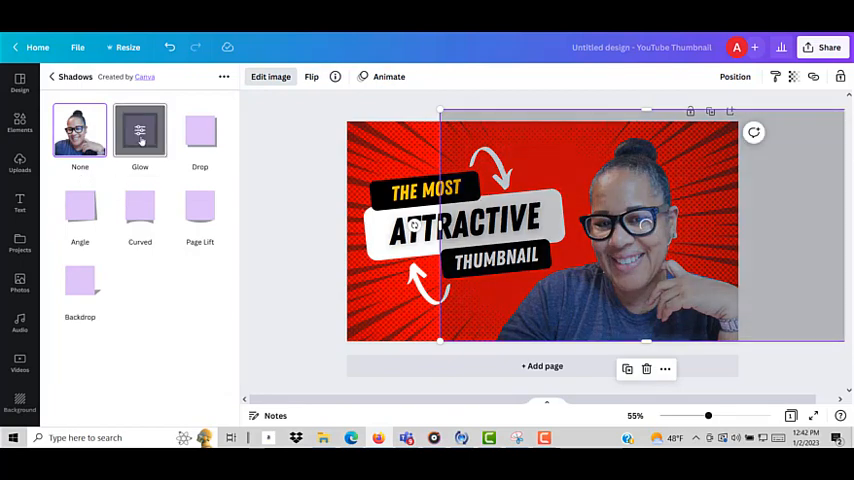
left_click(140, 131)
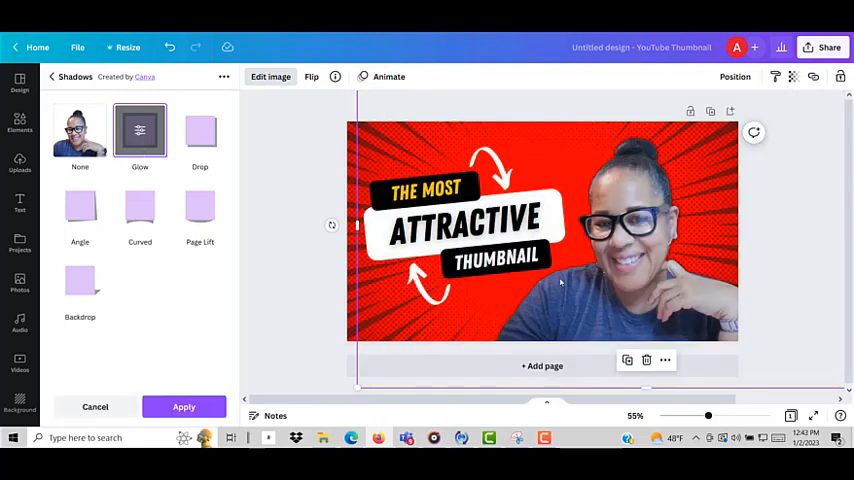
mouse_move(598, 248)
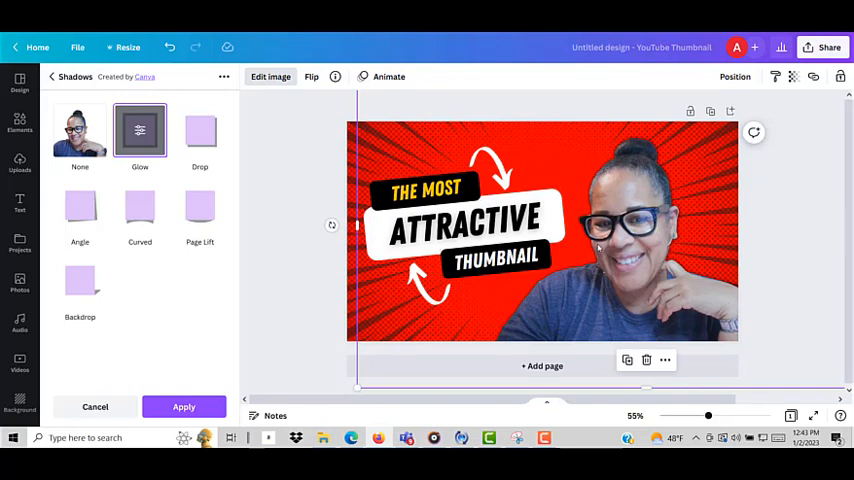
mouse_move(668, 253)
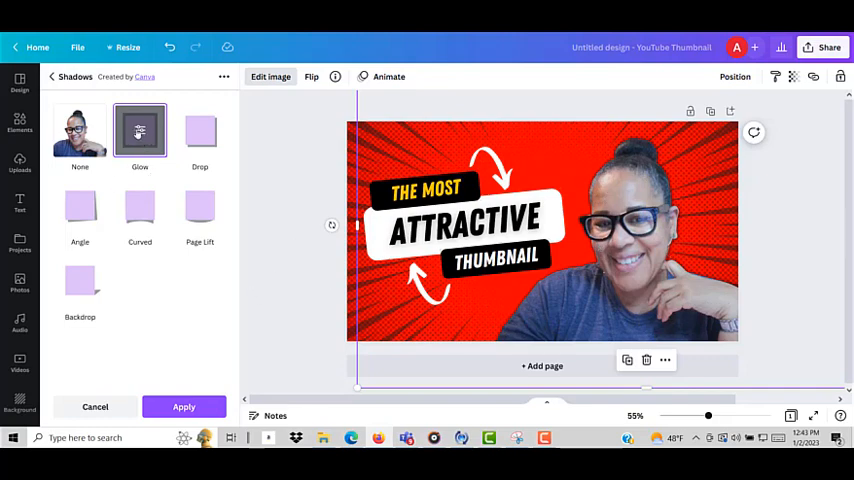
Set the glow to white, size 21 and transparency 84.
left_click(140, 130)
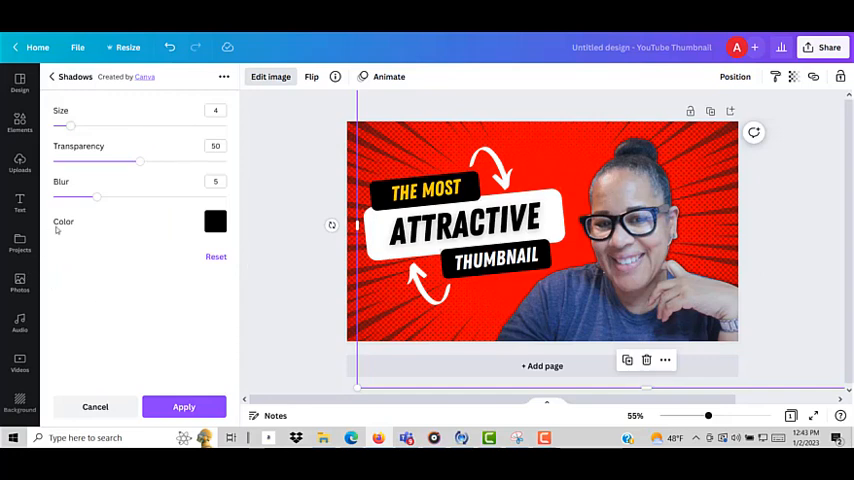
left_click(215, 221)
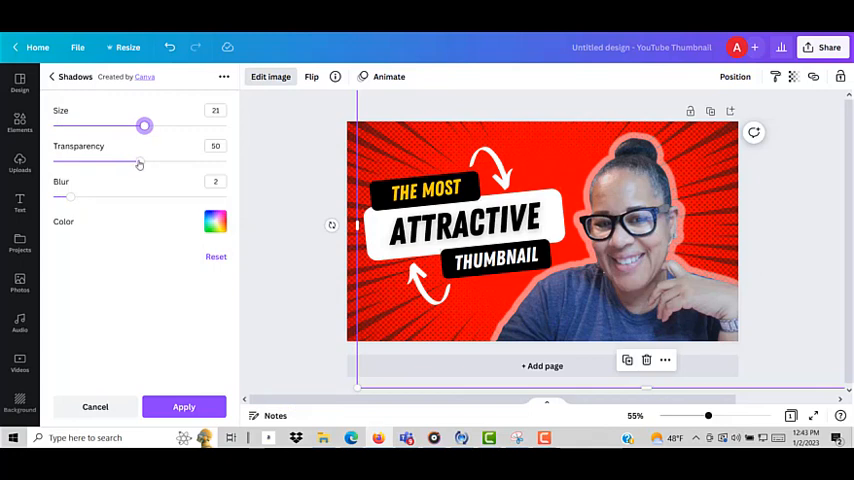
left_click_drag(140, 162, 199, 162)
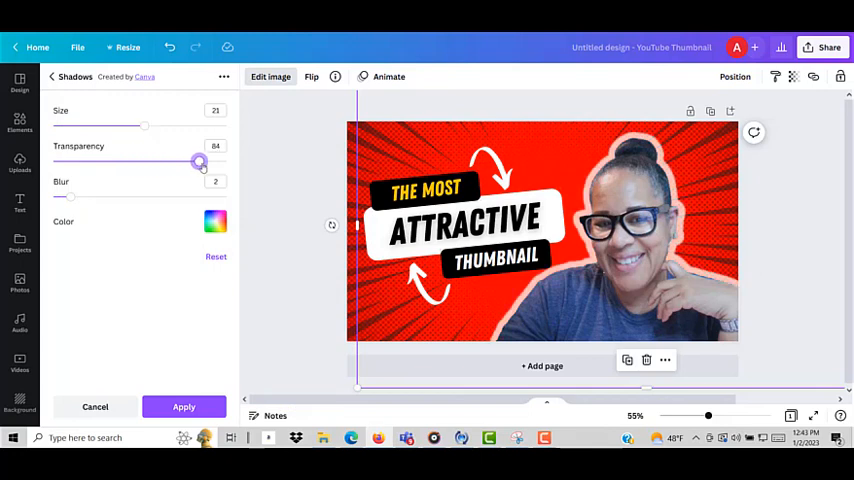
left_click_drag(199, 161, 227, 161)
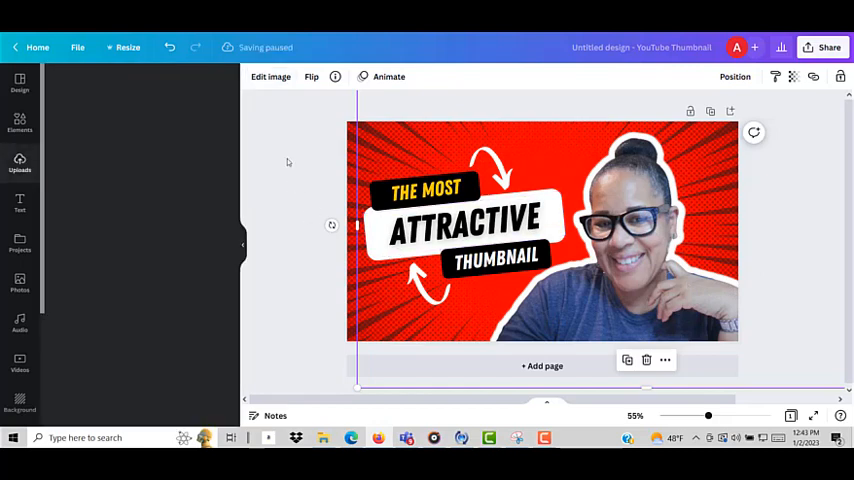
left_click(20, 160)
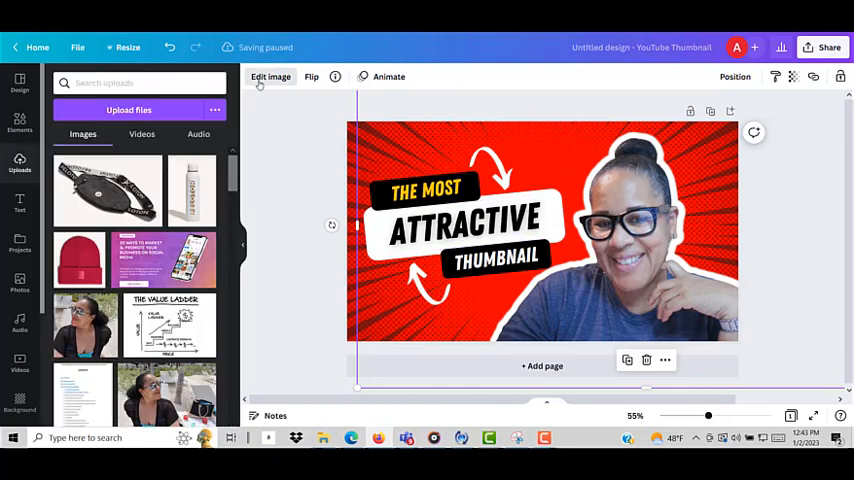
left_click(270, 76)
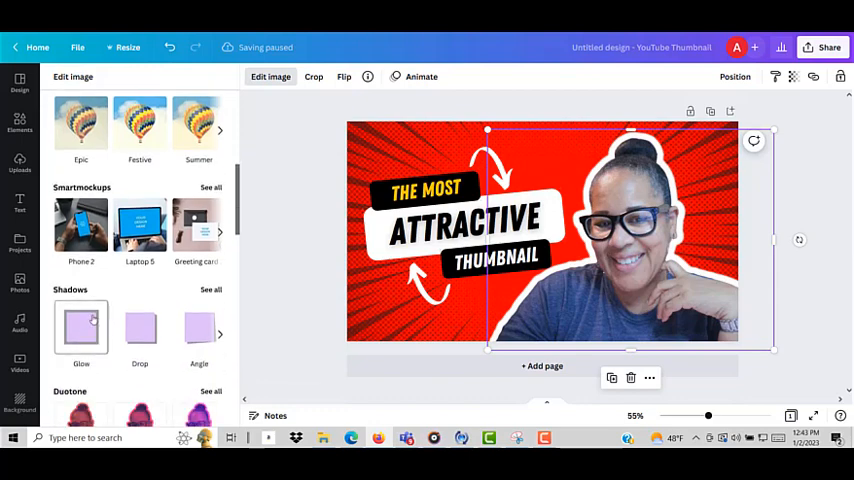
left_click(81, 327)
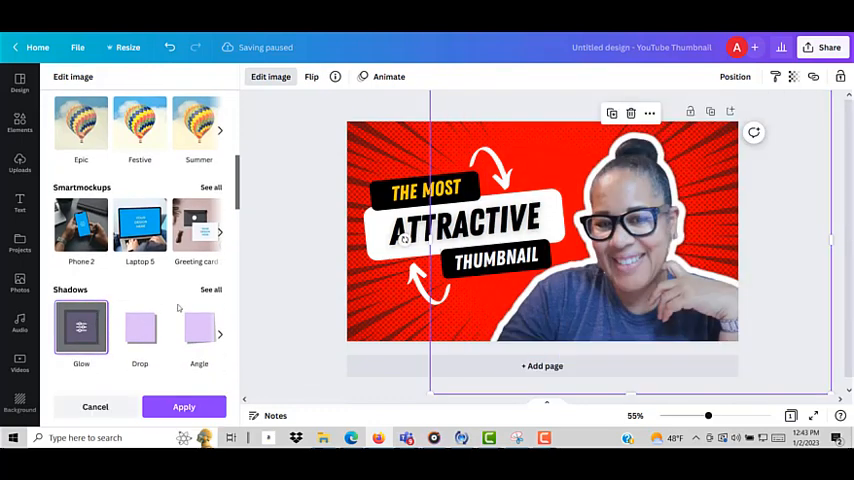
left_click(81, 327)
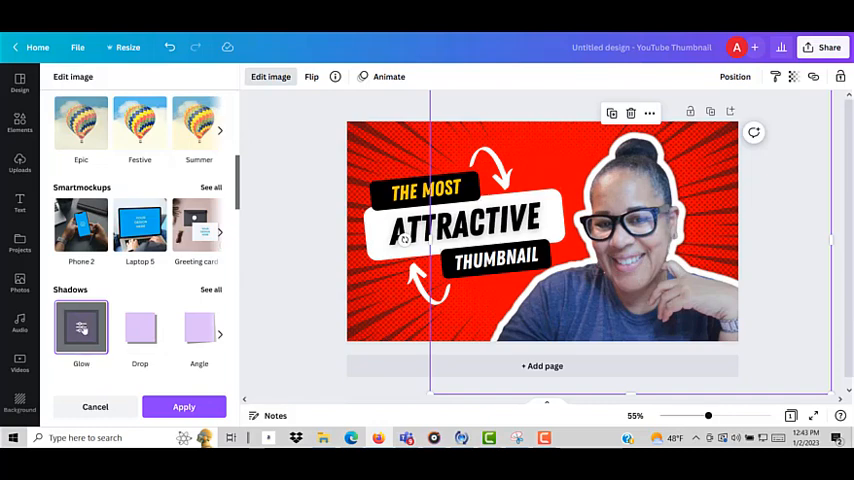
left_click(81, 328)
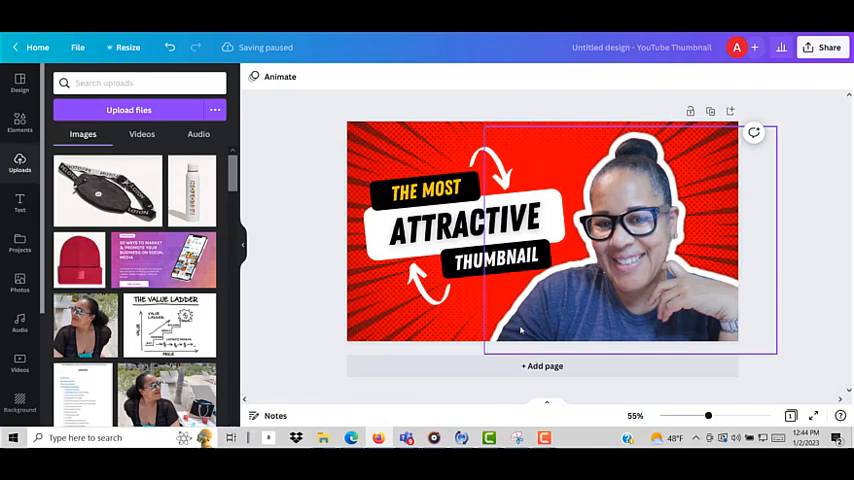
mouse_move(668, 230)
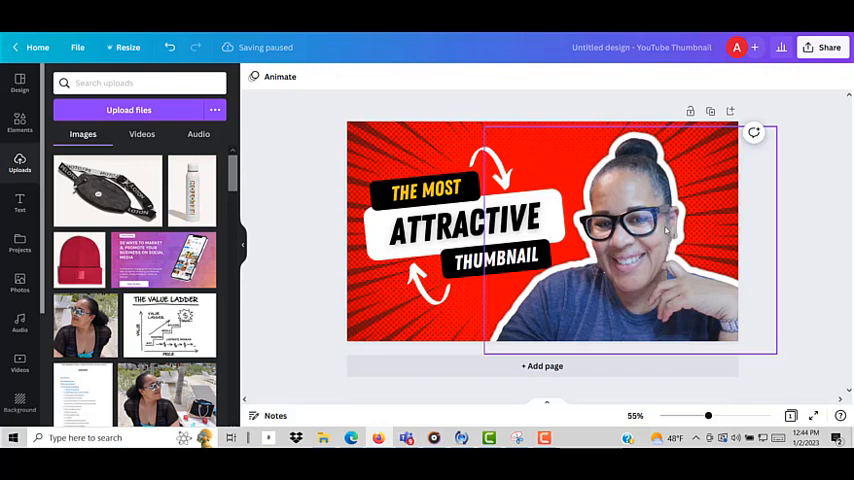